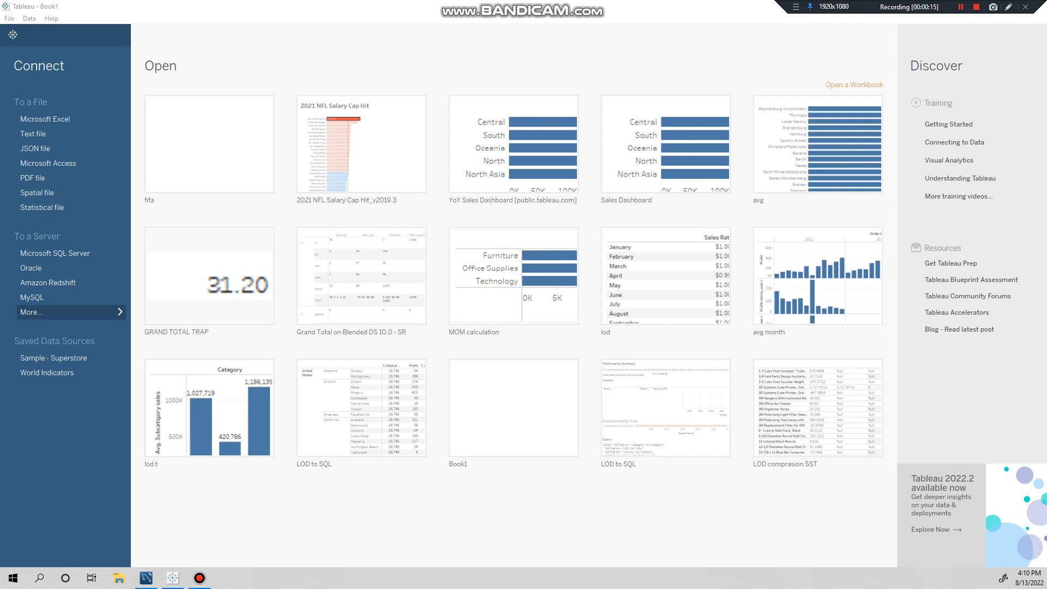
- Show the full list of additional server connectors from the Start page
click(40, 312)
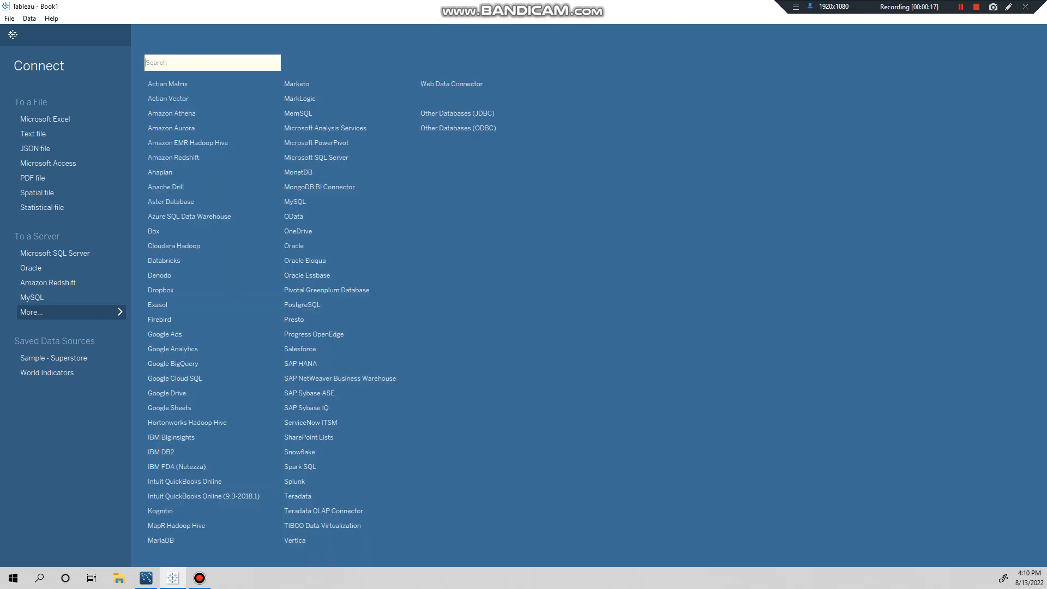
mouse_move(292, 245)
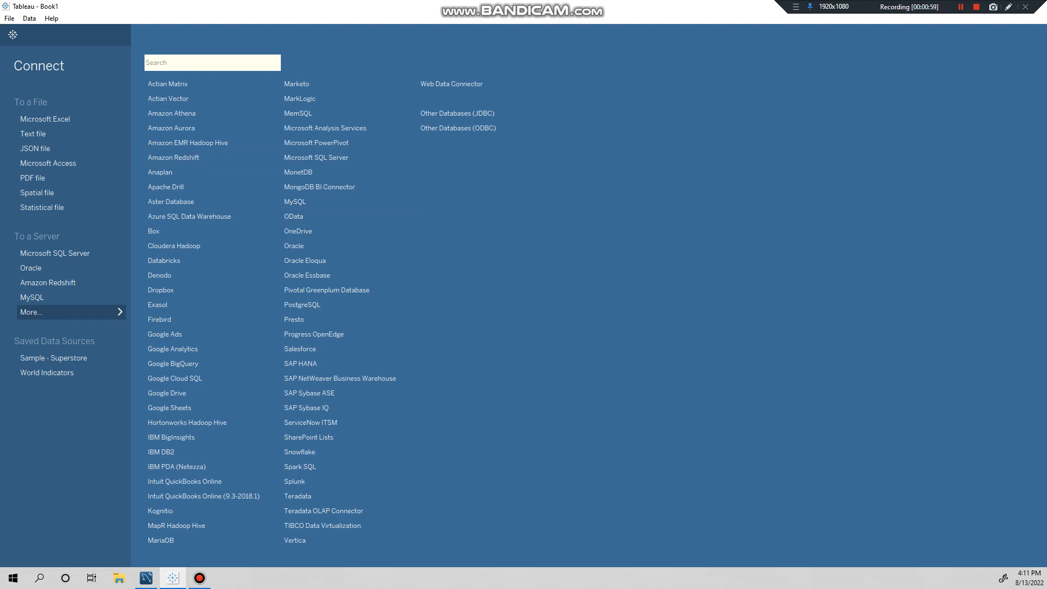
click(85, 547)
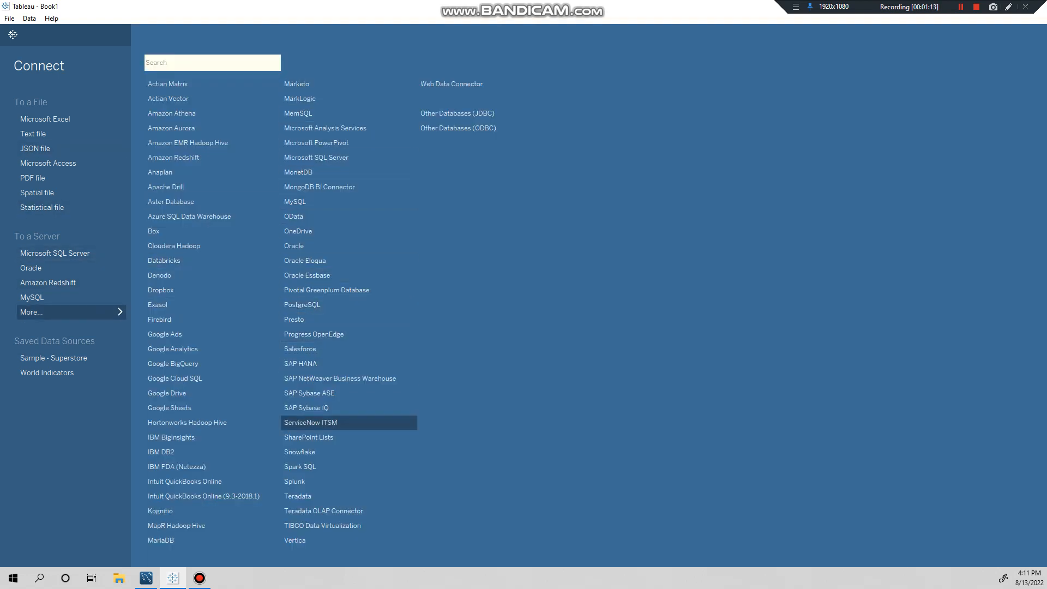
mouse_move(324, 525)
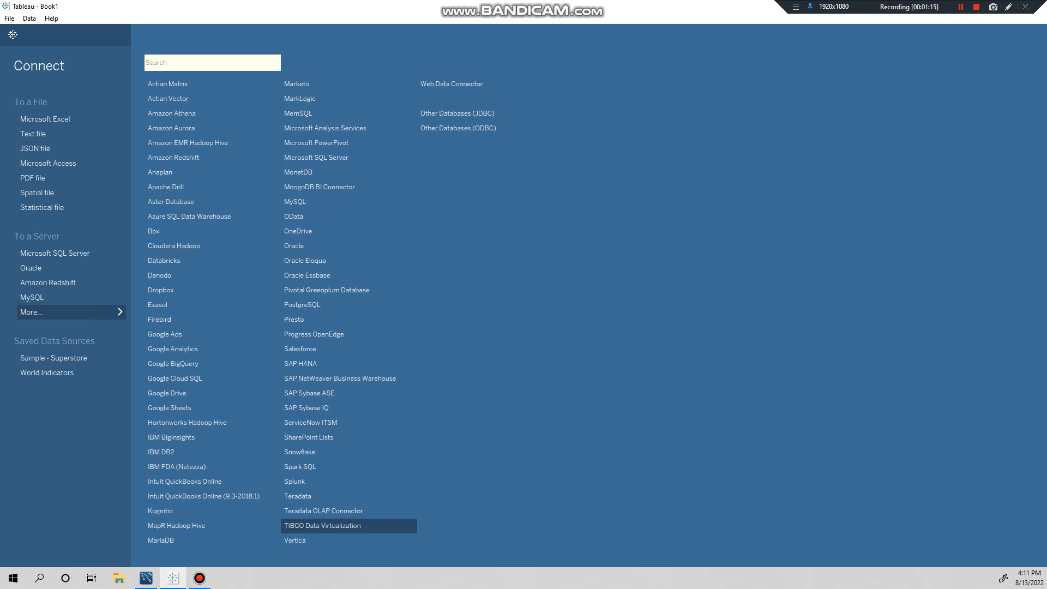
mouse_move(339, 377)
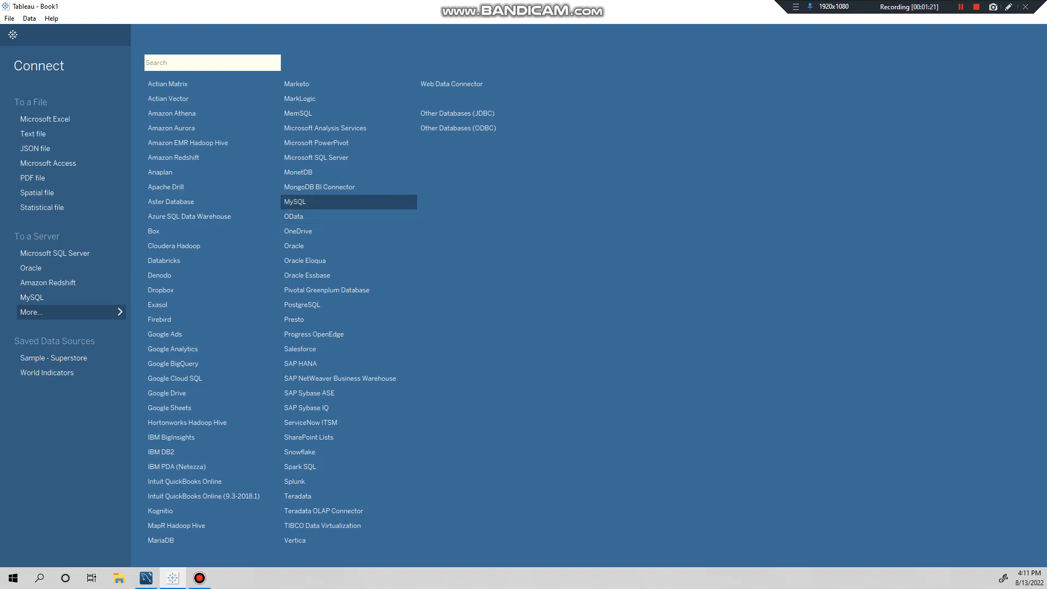
- Sign in to MySQL on localhost port 3306 as root with the password
click(294, 201)
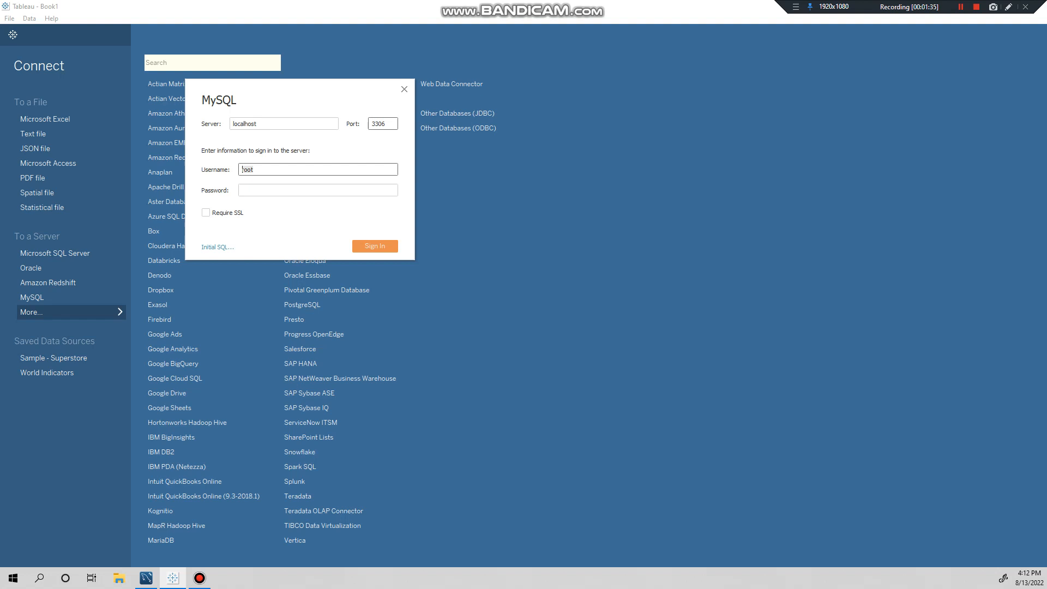
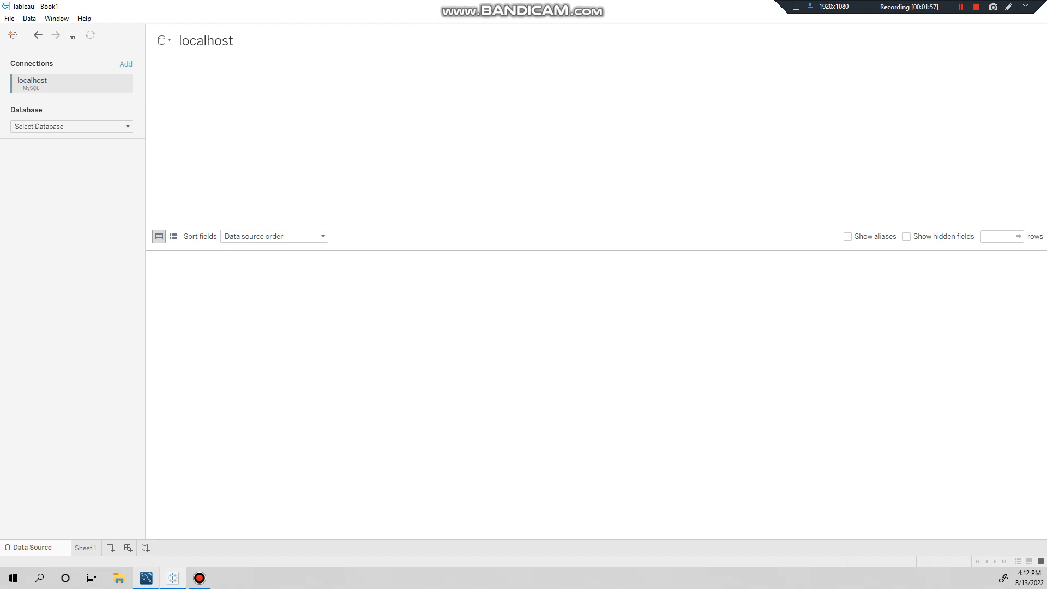
click(172, 577)
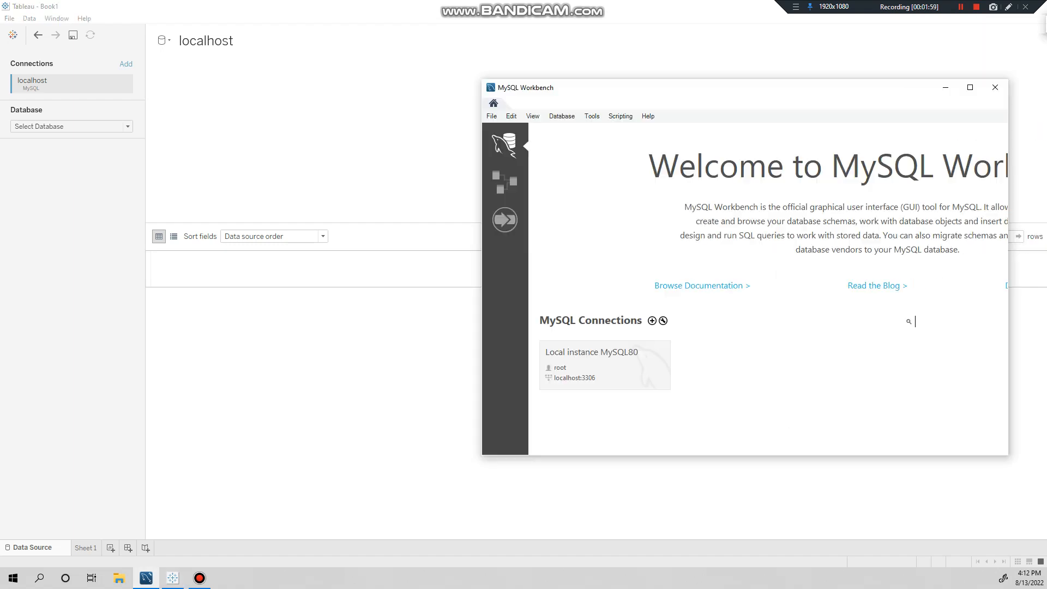
click(968, 87)
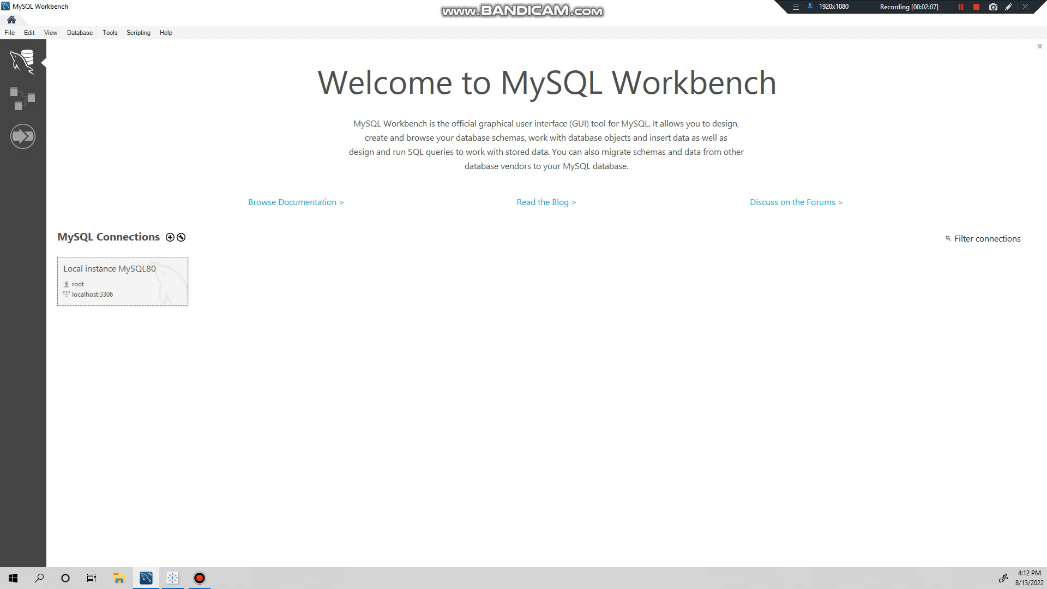
double_click(122, 280)
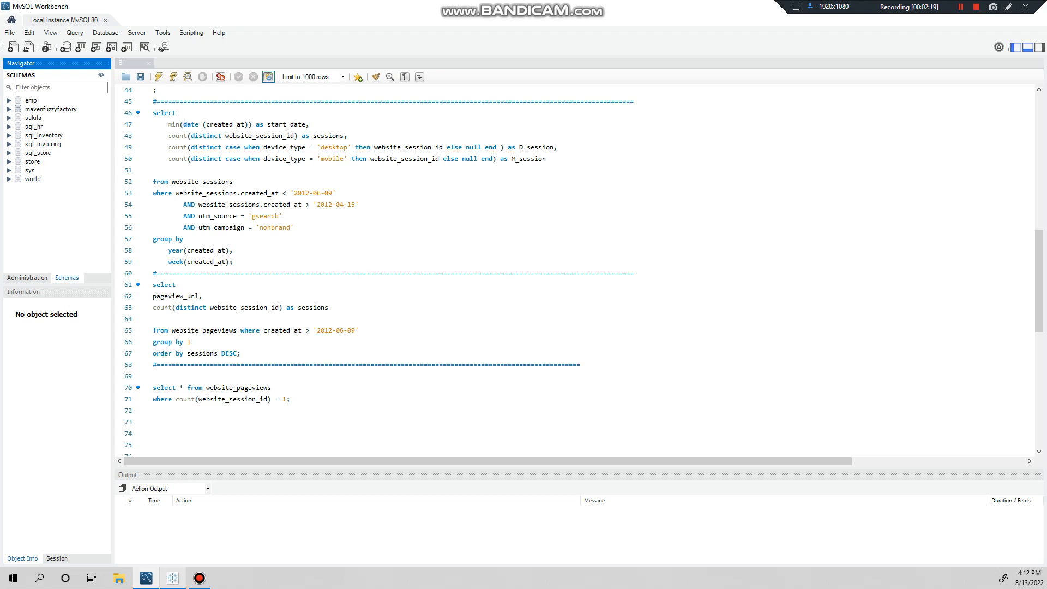
click(172, 578)
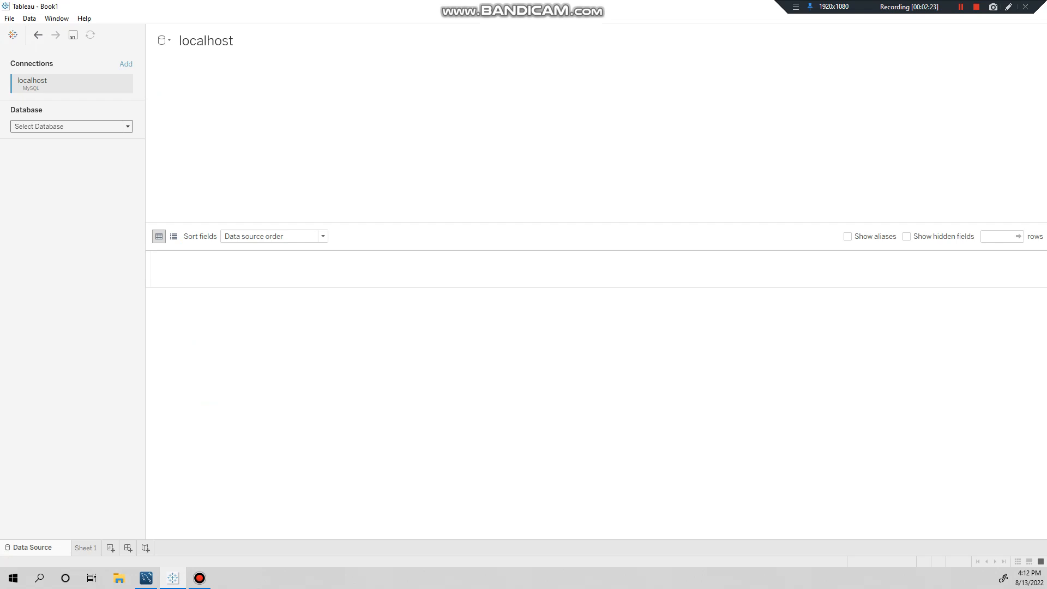
- Select the sakila database and browse its table list
click(70, 126)
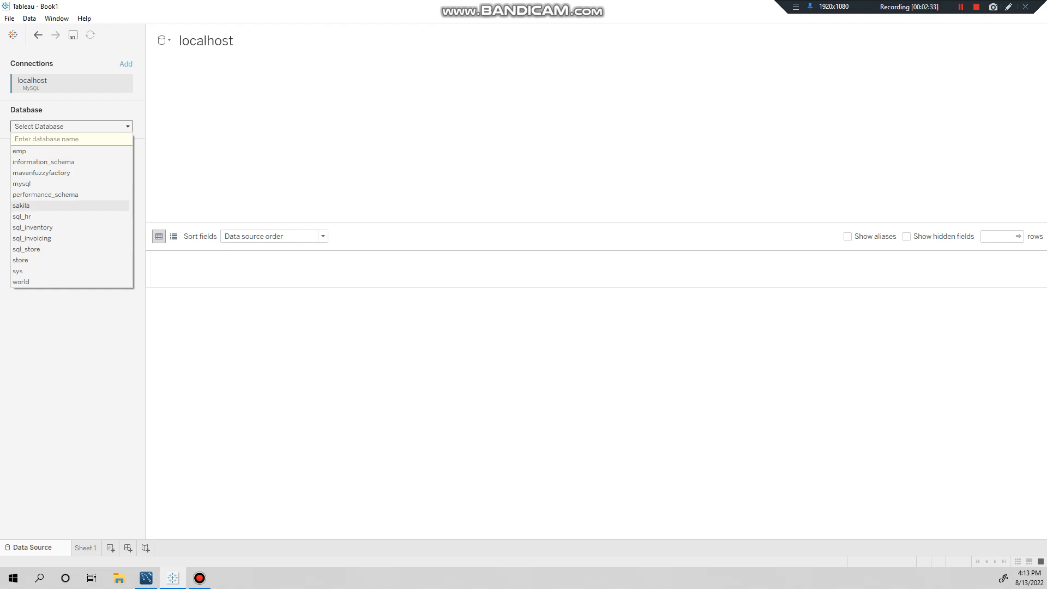
click(21, 205)
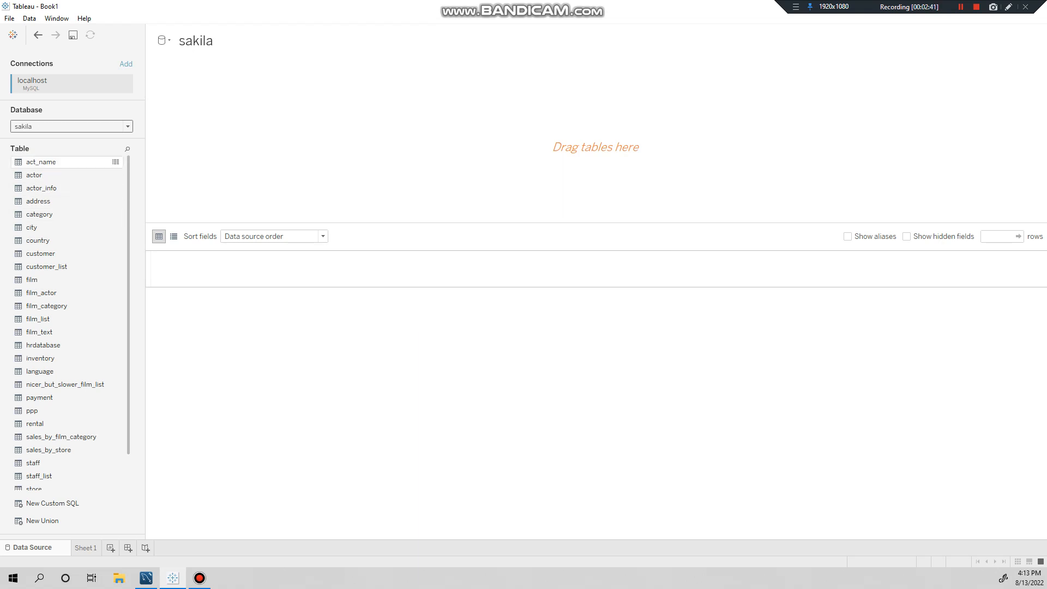
mouse_move(38, 332)
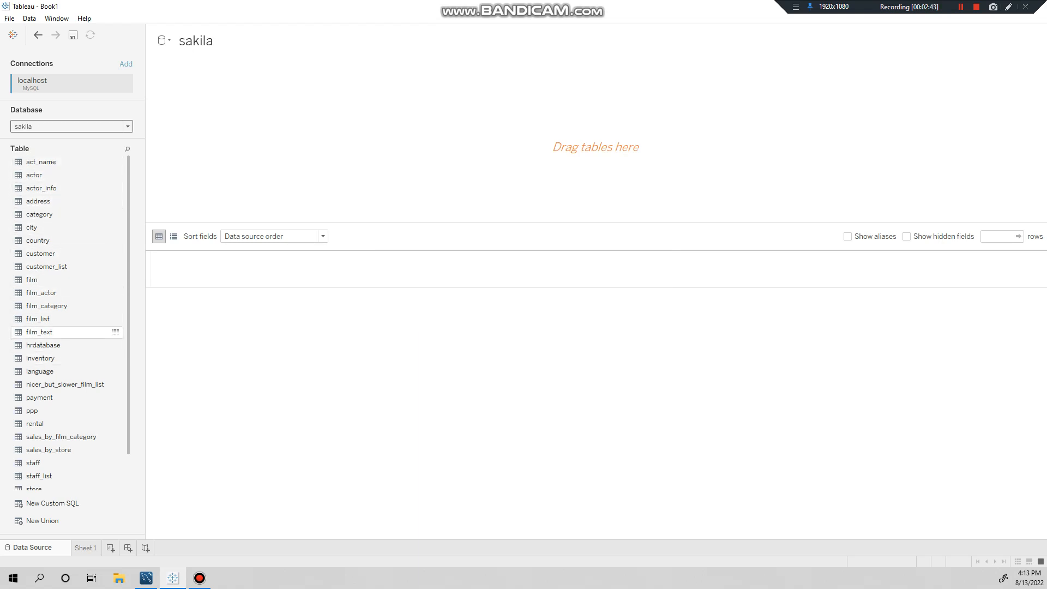
scroll(down, 3)
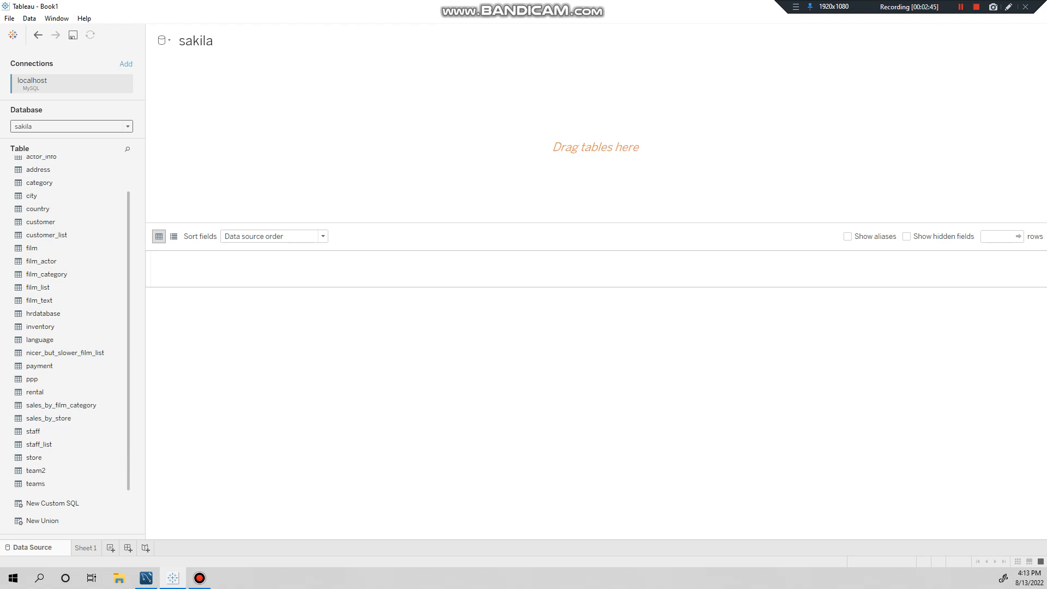
scroll(up, 3)
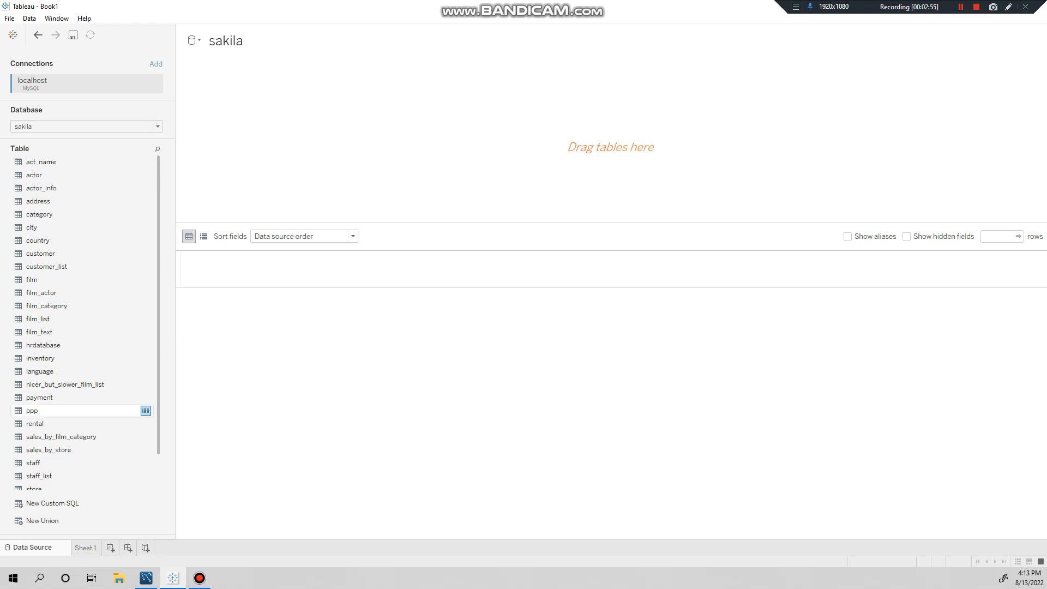
mouse_move(39, 370)
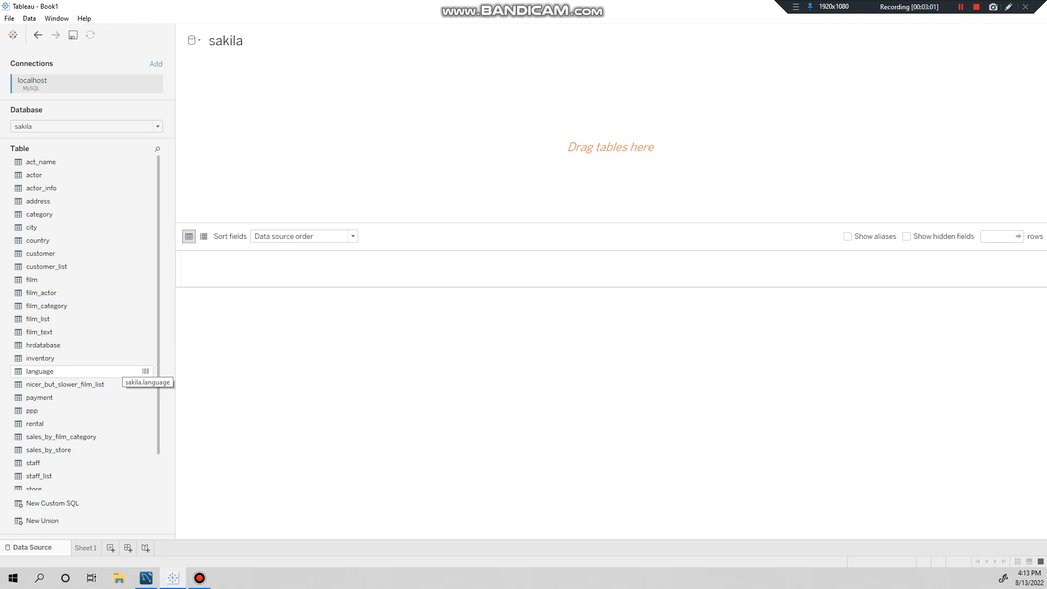
mouse_move(40, 161)
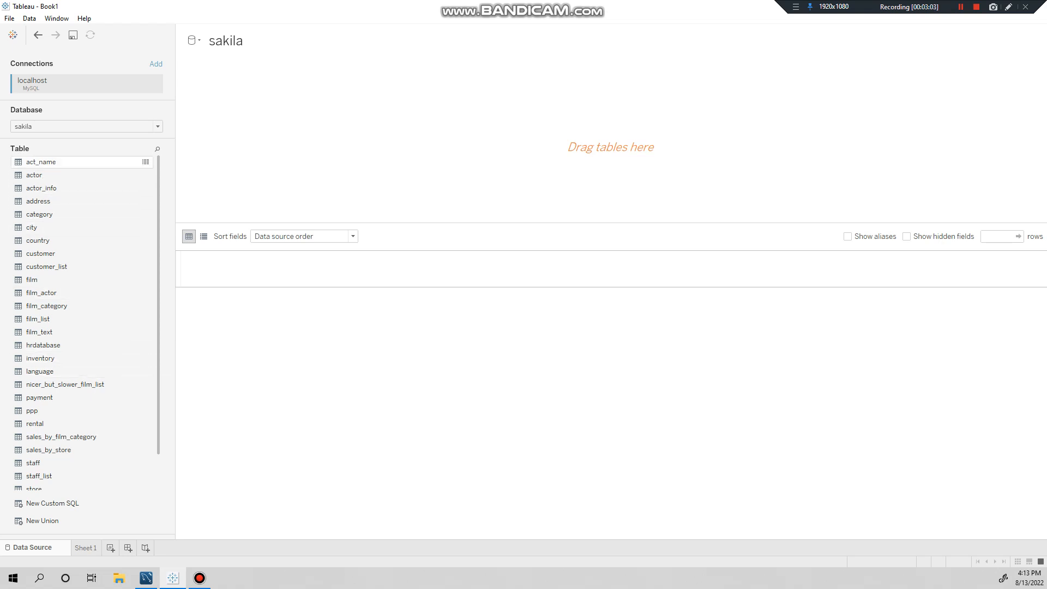
mouse_move(41, 292)
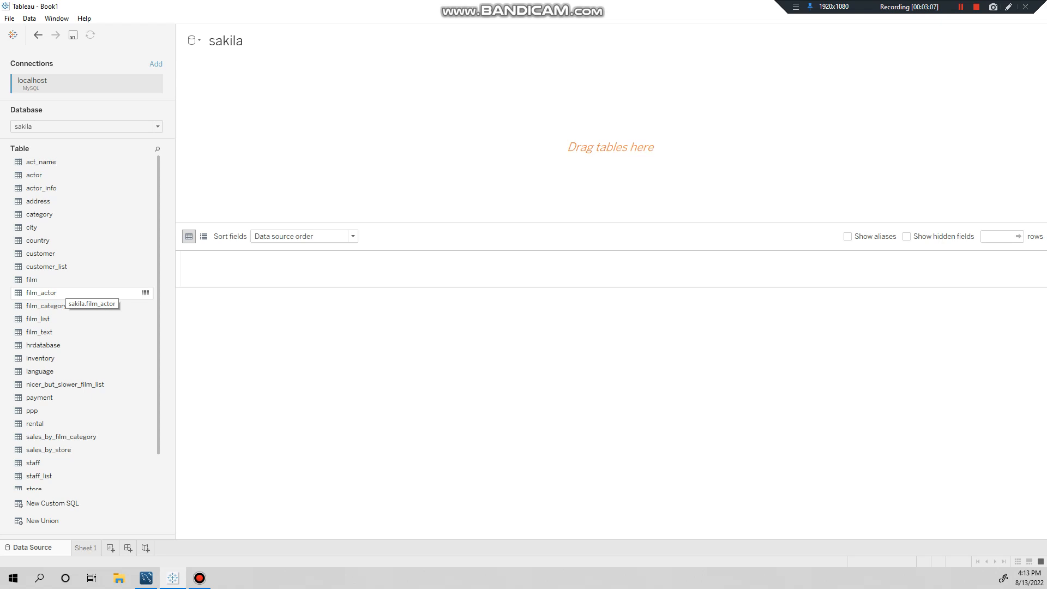
mouse_move(40, 359)
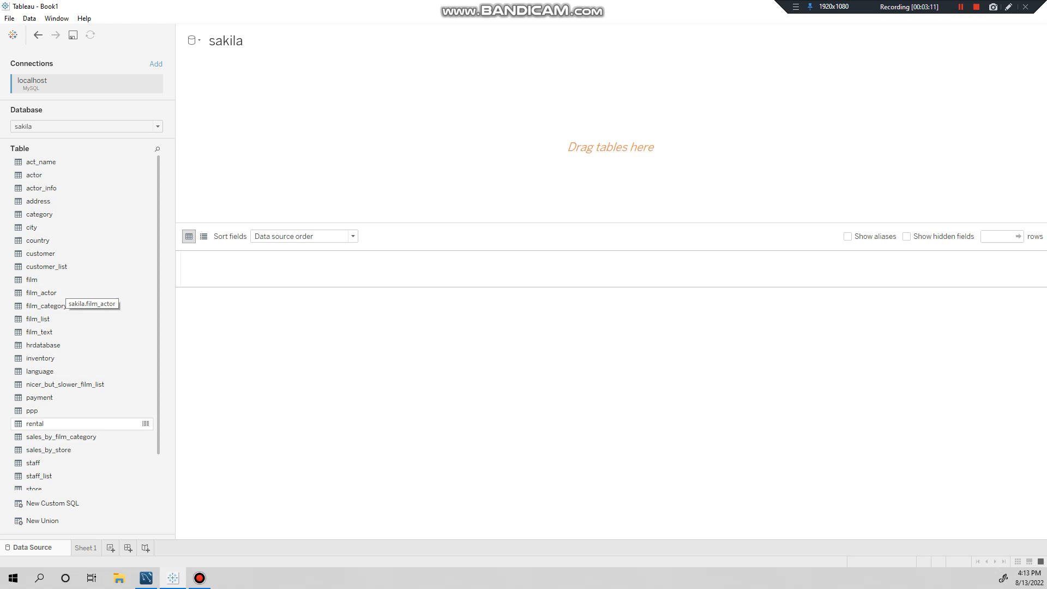
mouse_move(33, 175)
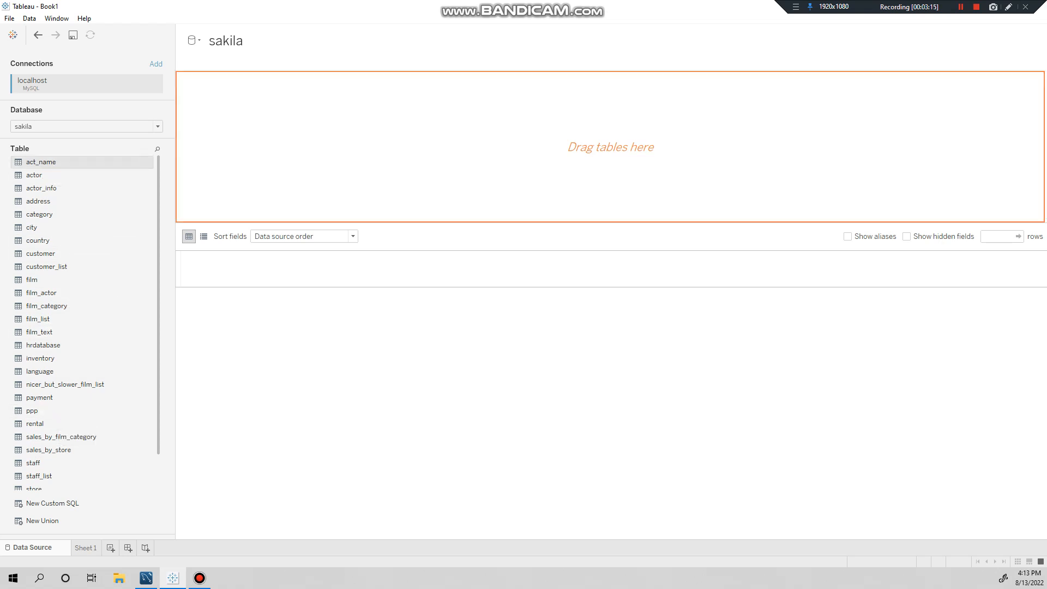
- Add act_name, join actor to it, and open Sheet 1
click(85, 547)
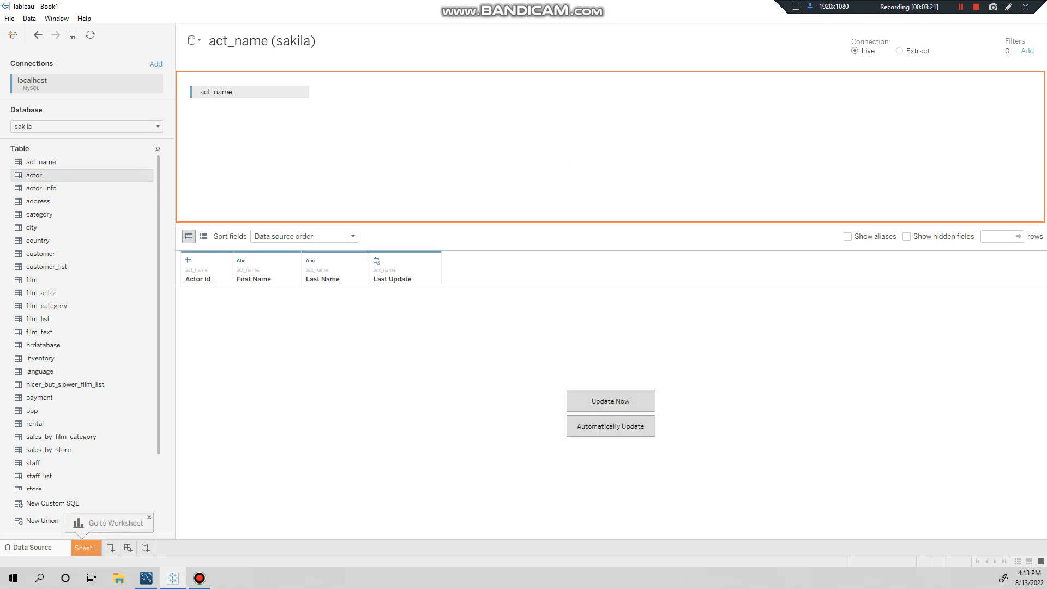
drag(33, 174, 367, 92)
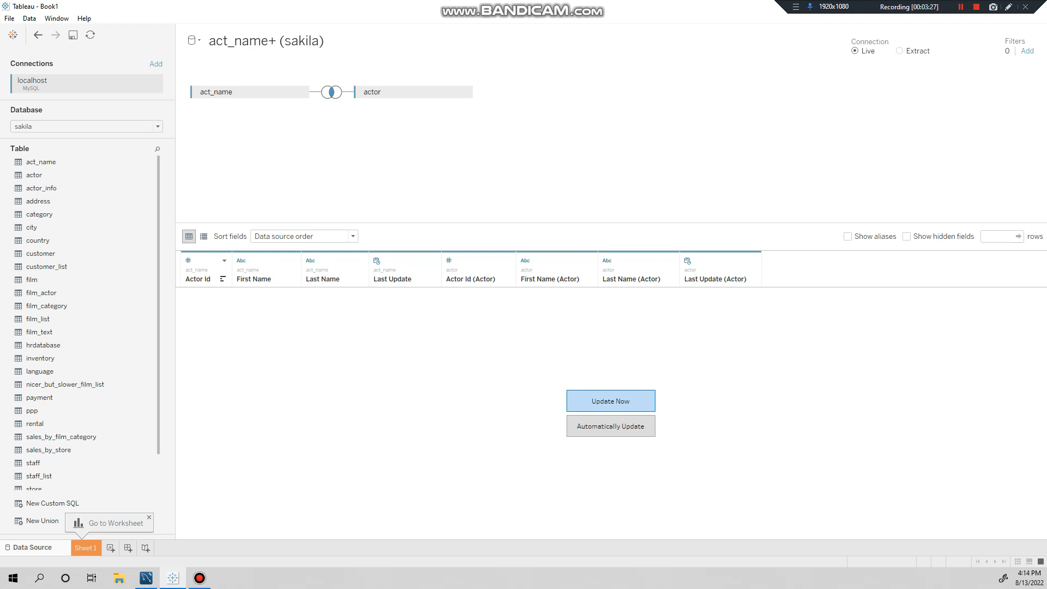
click(609, 401)
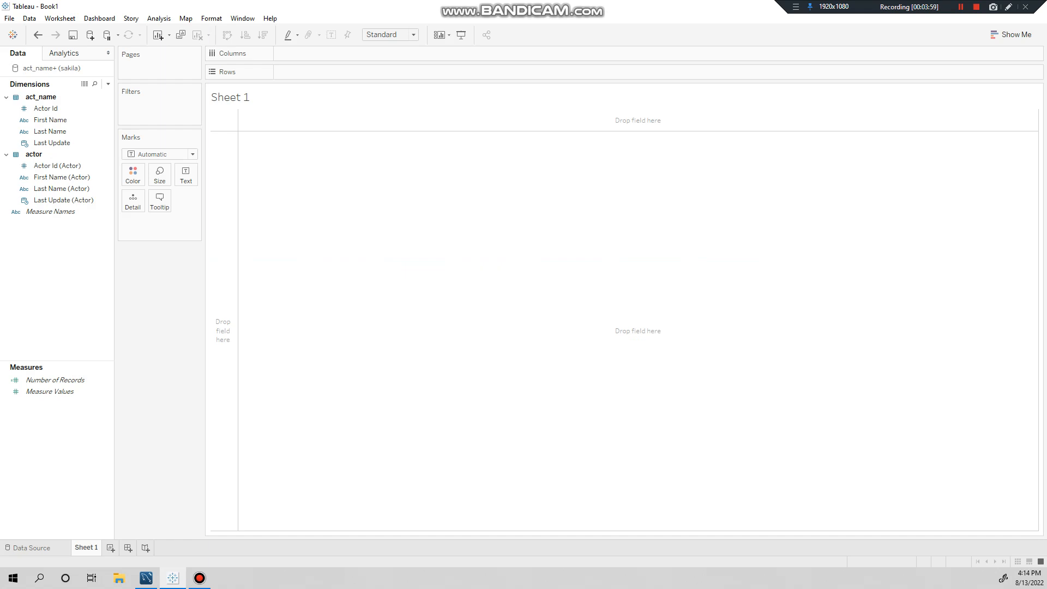
- Switch the data source to Extract and load the four-row preview
click(62, 200)
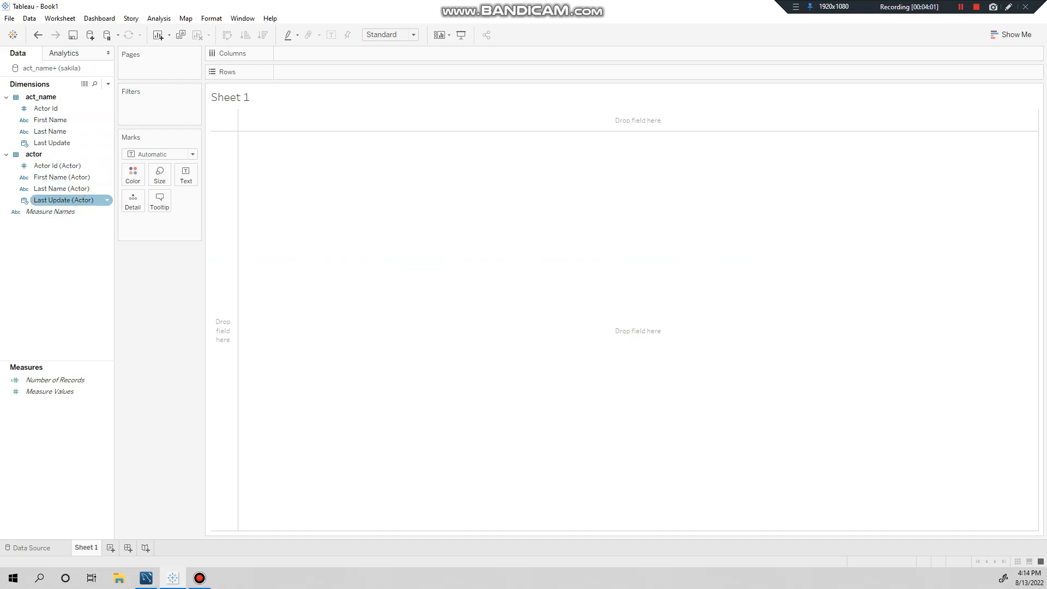
click(30, 547)
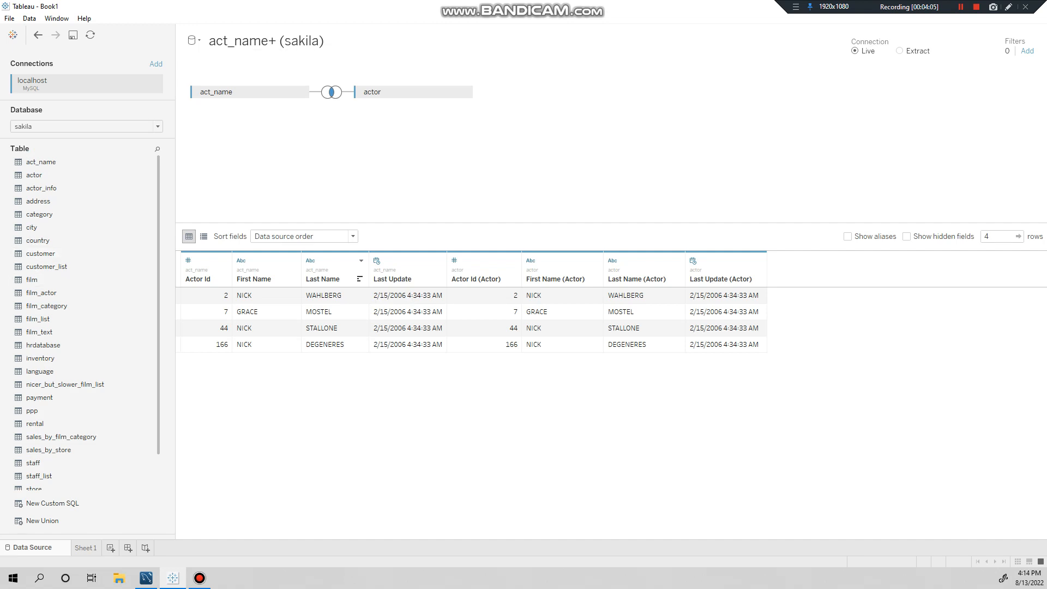
click(899, 51)
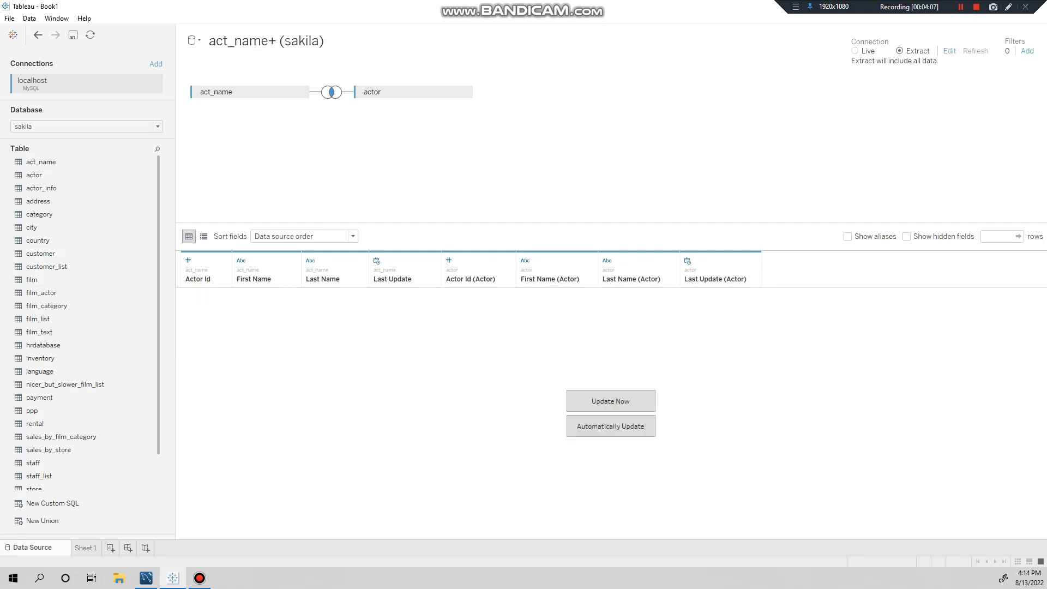
click(610, 401)
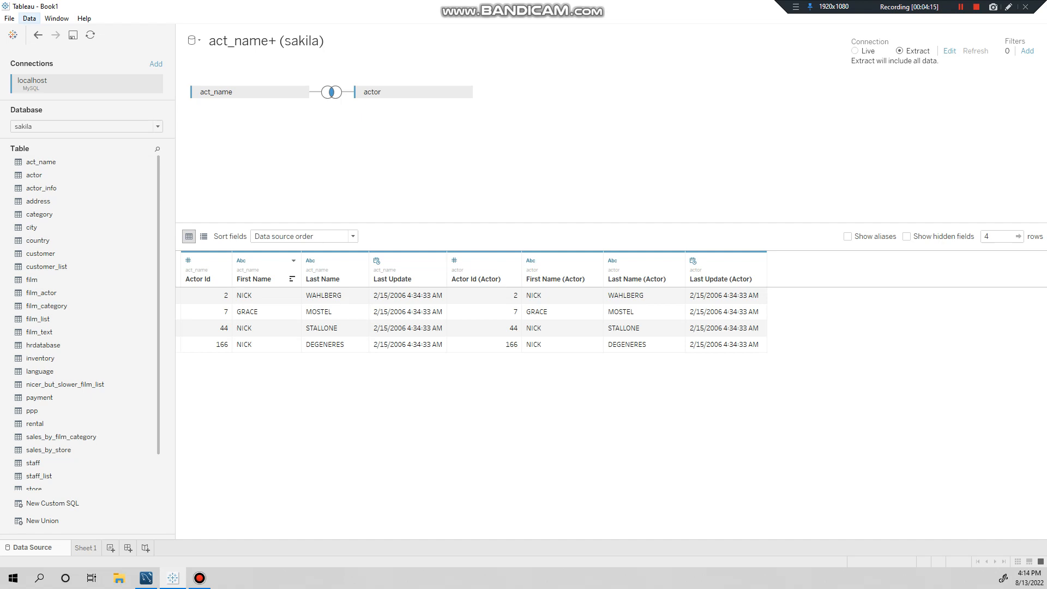
click(29, 18)
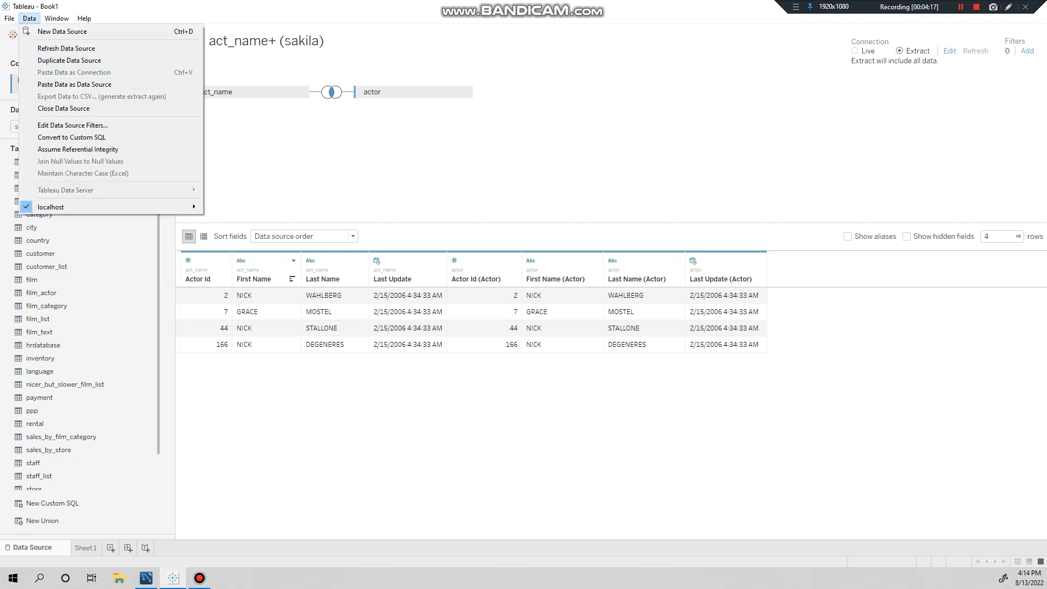
- Save workbook Book1, create and save the sakila extract, then open Sheet 1
click(9, 18)
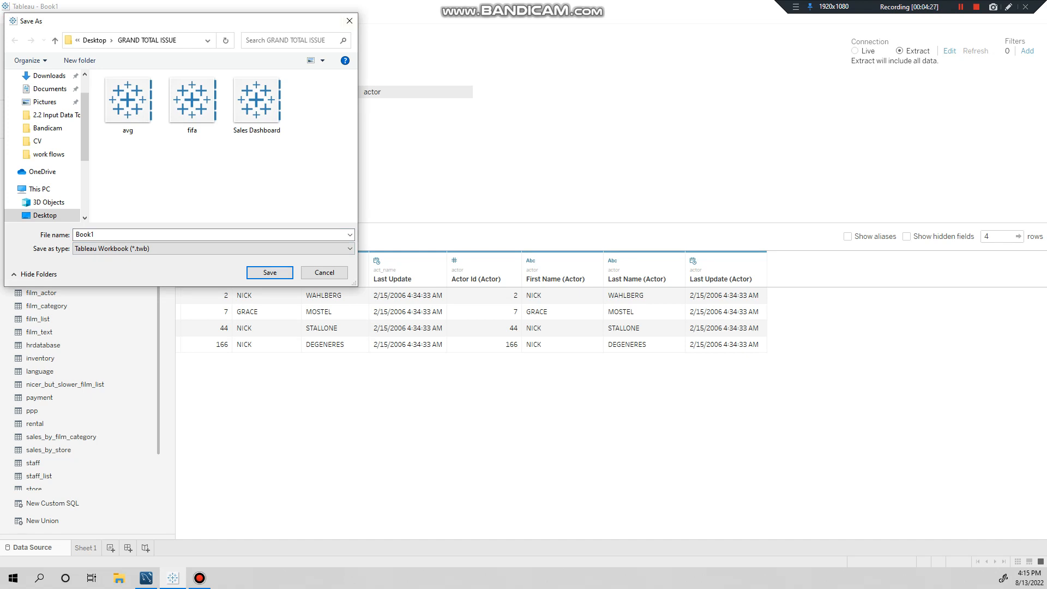
click(268, 273)
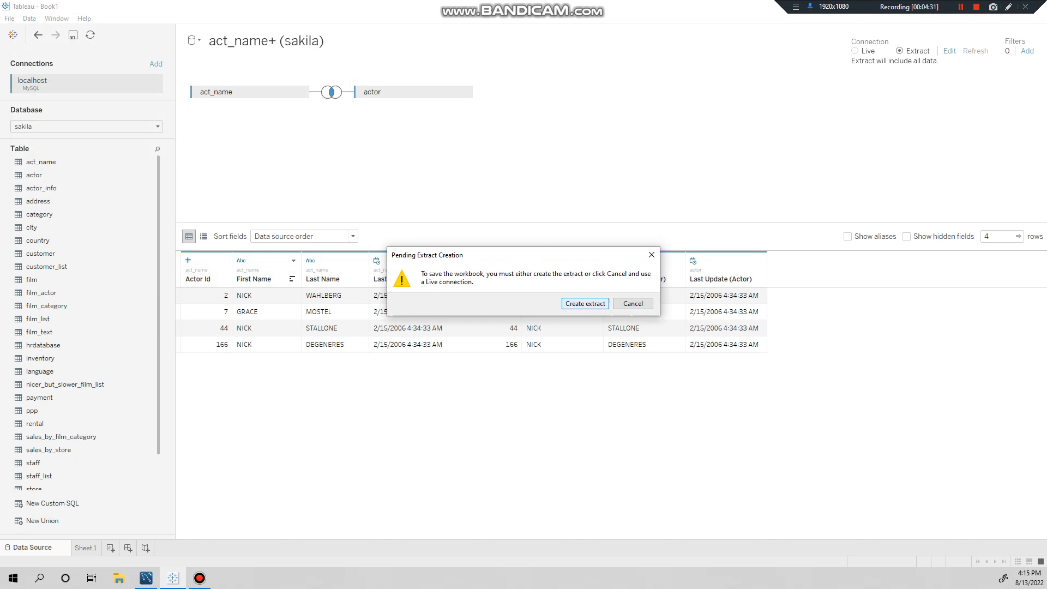
click(583, 303)
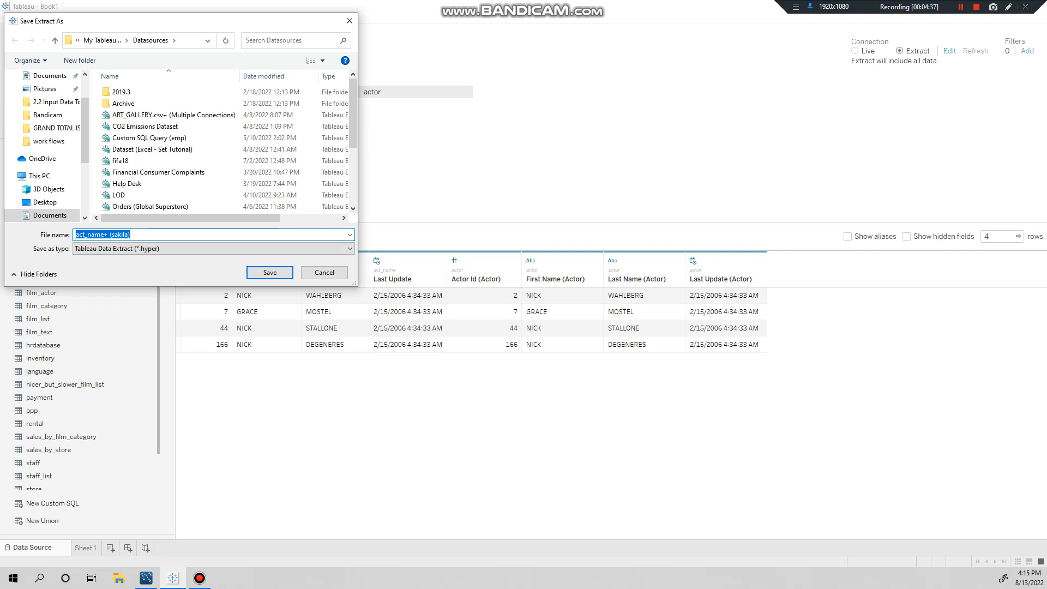
click(269, 272)
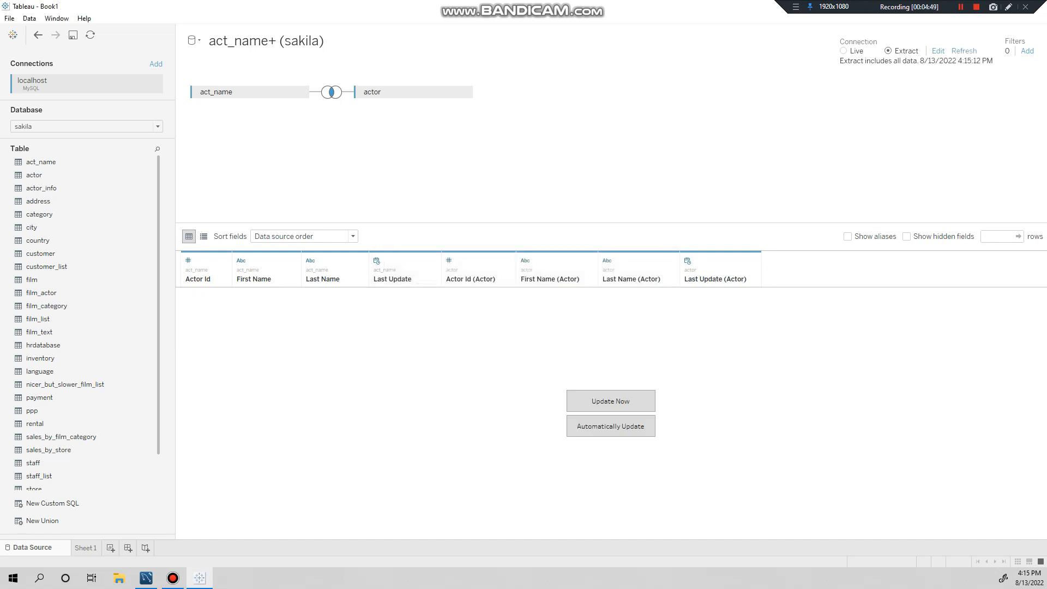
click(86, 547)
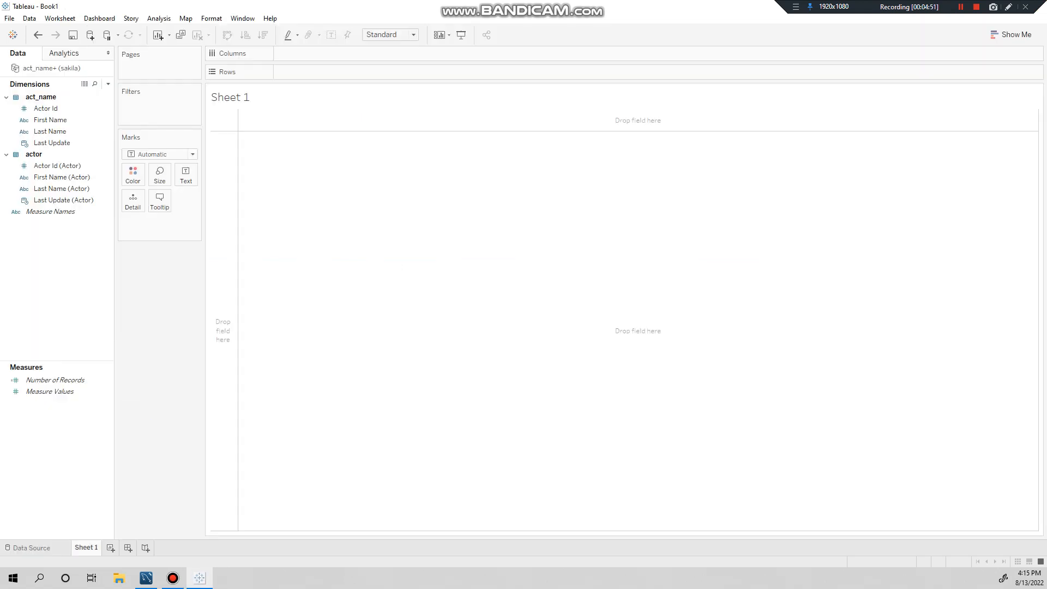
- Set act_name+ (sakila) back to Live and refresh the four-row preview
click(30, 548)
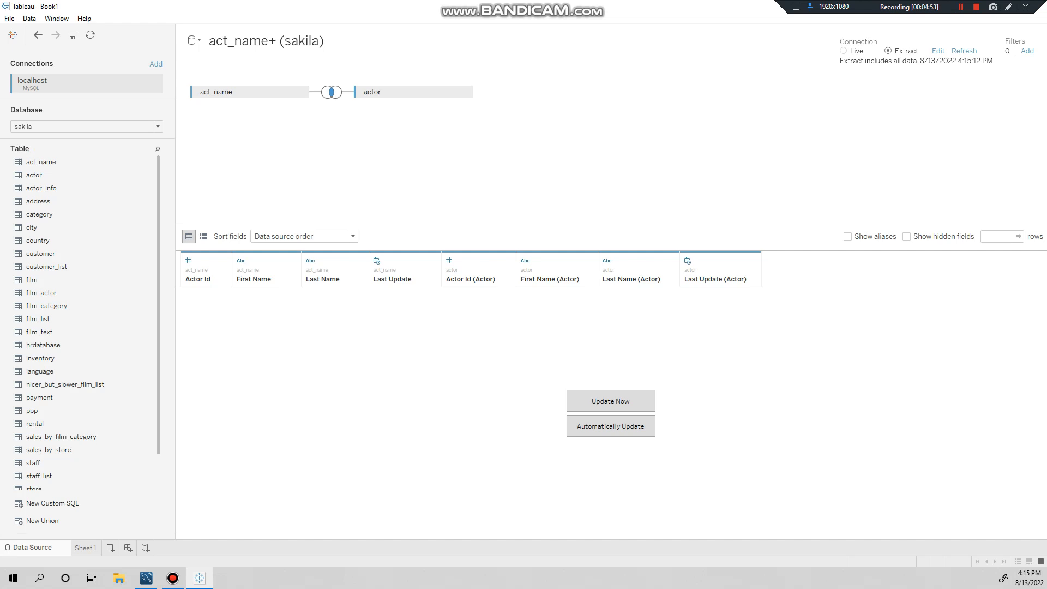
mouse_move(844, 50)
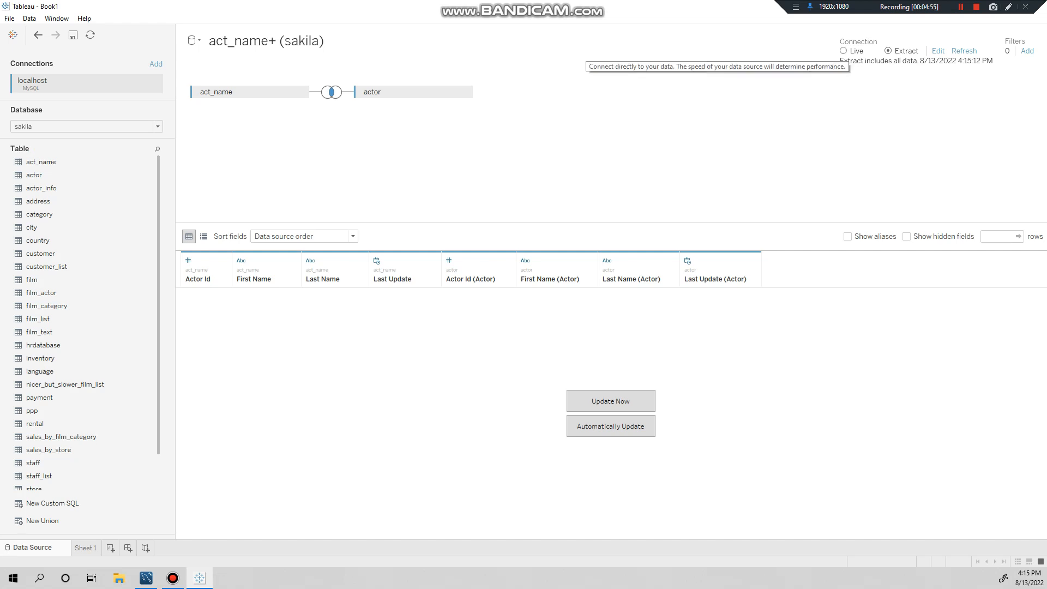
click(844, 50)
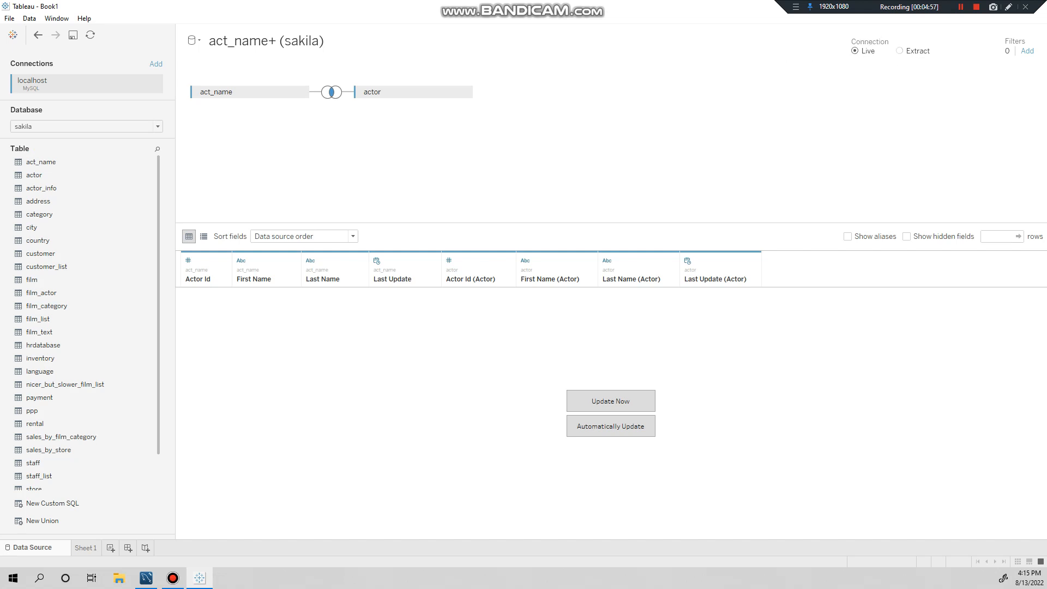
click(610, 400)
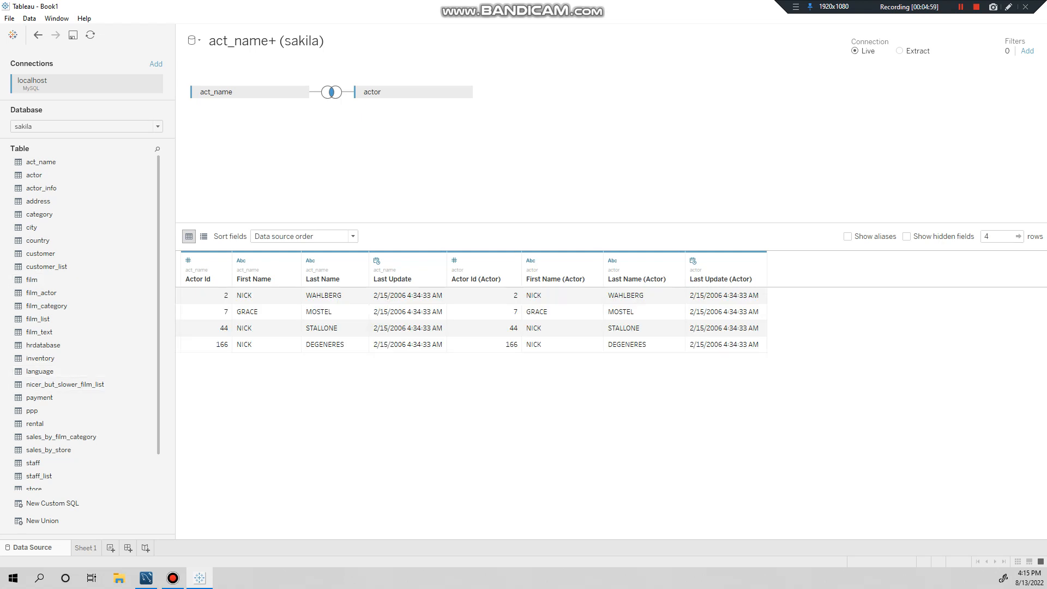
mouse_move(40, 332)
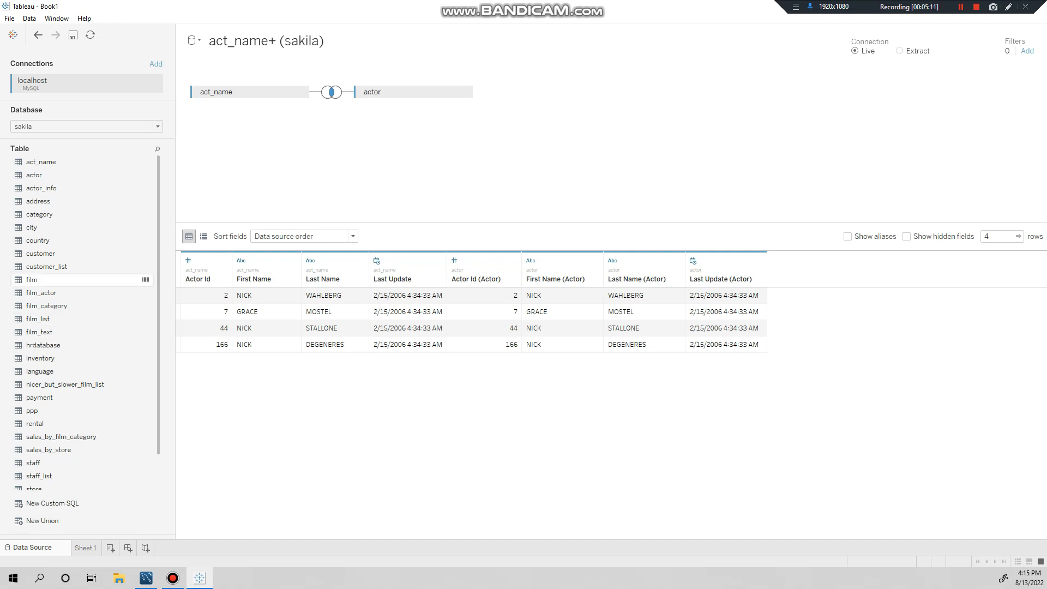
mouse_move(31, 279)
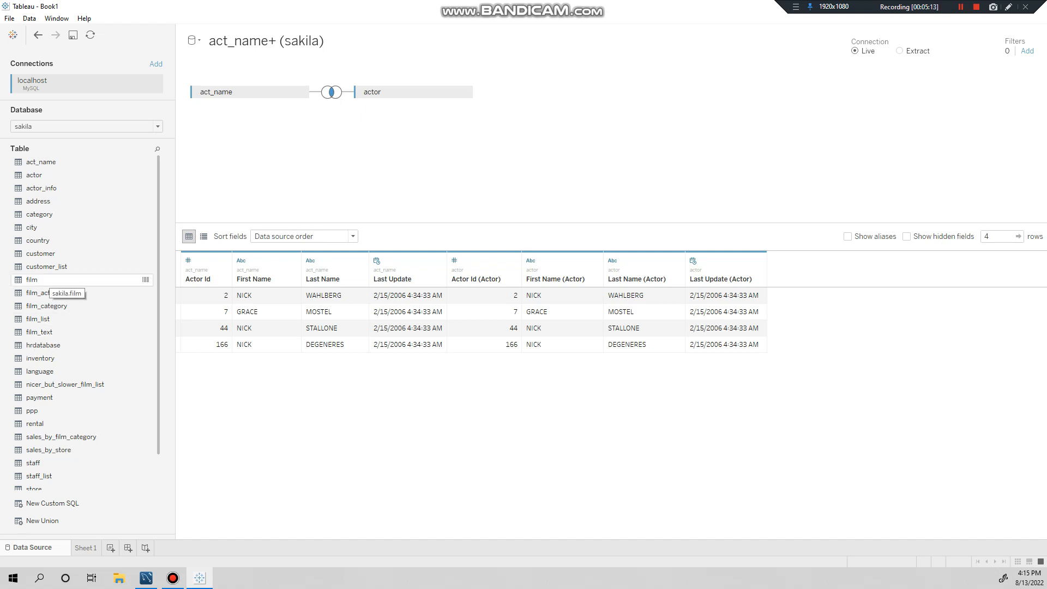